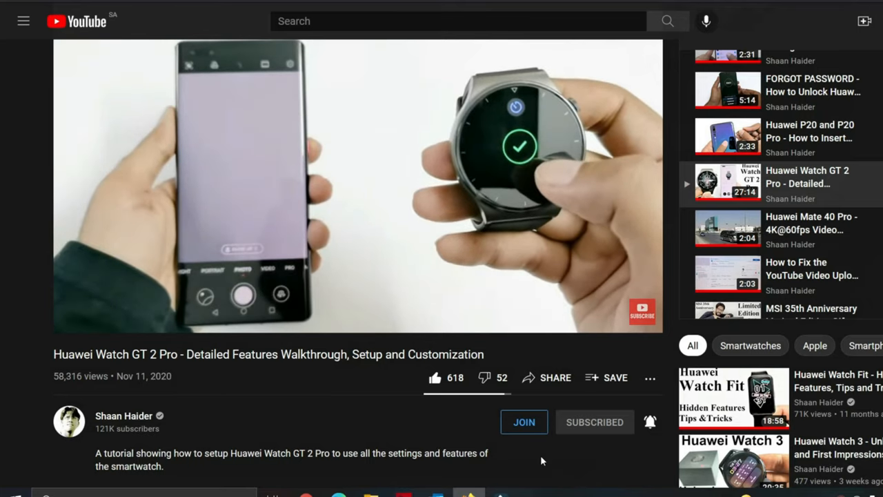
Run Cinebench R20's CPU test and view the 3711 pts multi-core score, ranked fourth.
{"action": "left_click", "coordinate": [524, 422]}
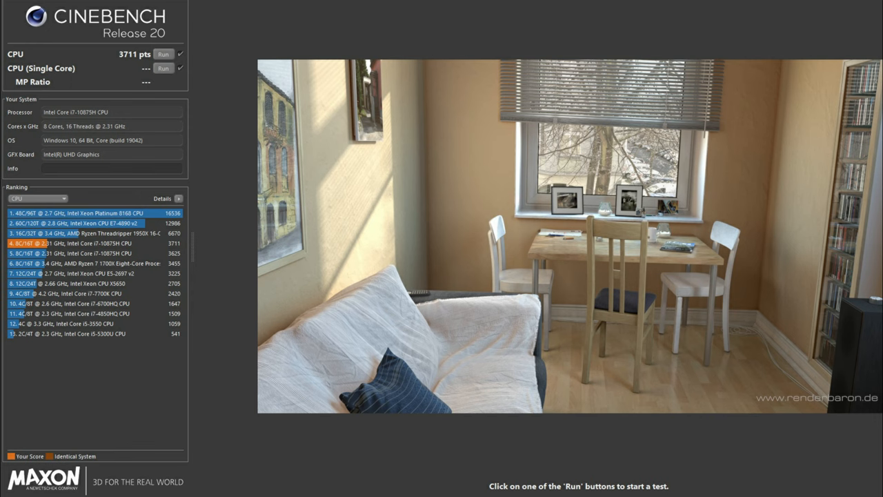
{"action": "left_click", "coordinate": [164, 68]}
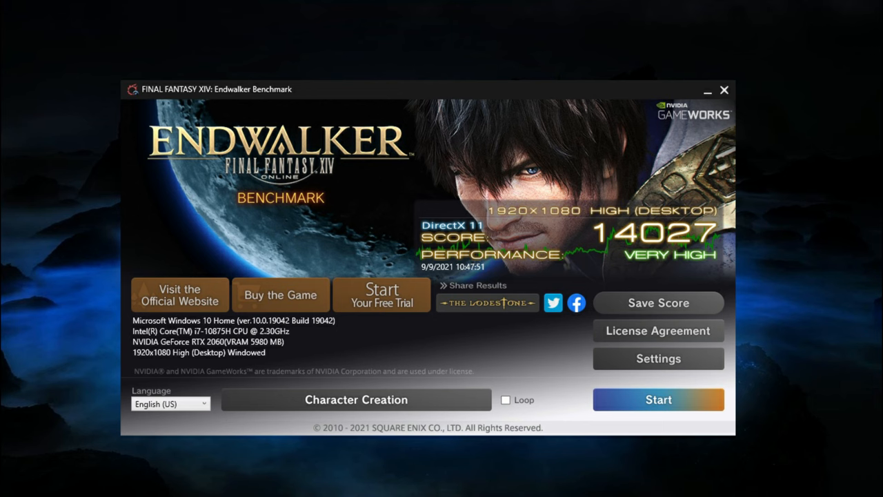
View the Endwalker Benchmark result: 14027, Very High, at 1920x1080 High (Desktop).
{"action": "left_click", "coordinate": [657, 302]}
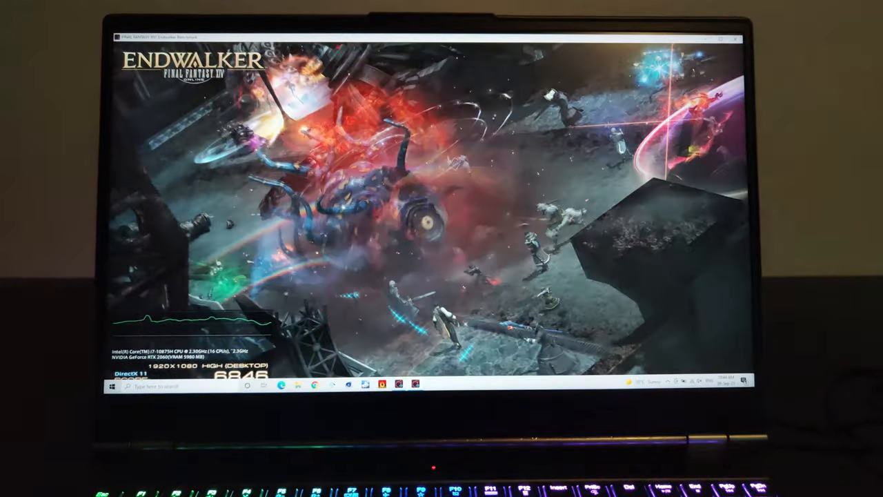
Start the Endwalker benchmark scene at 1920x1080 High and watch the live score climb.
{"action": "left_click", "coordinate": [520, 369]}
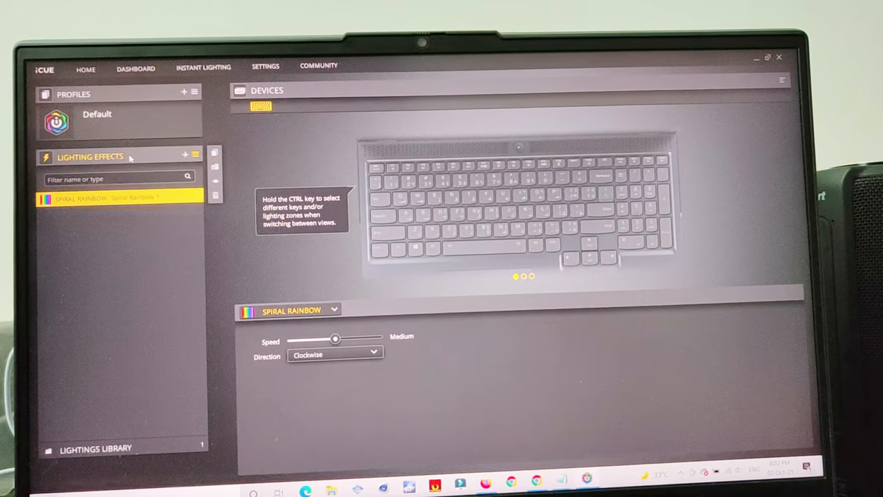
Apply Spiral Rainbow lighting to the keyboard at Medium speed, Clockwise direction.
{"action": "left_click", "coordinate": [334, 353]}
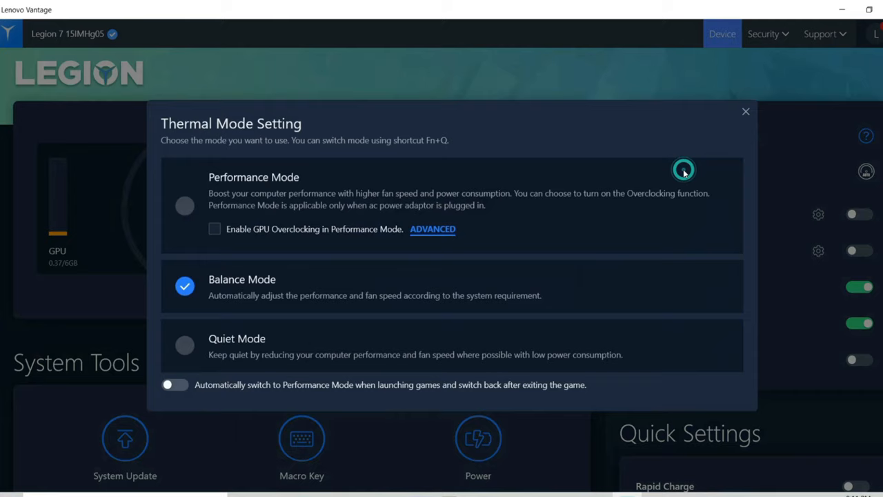
Select Quiet Mode instead of Balance Mode and bring up the GPU overclocking options.
{"action": "left_click", "coordinate": [184, 345]}
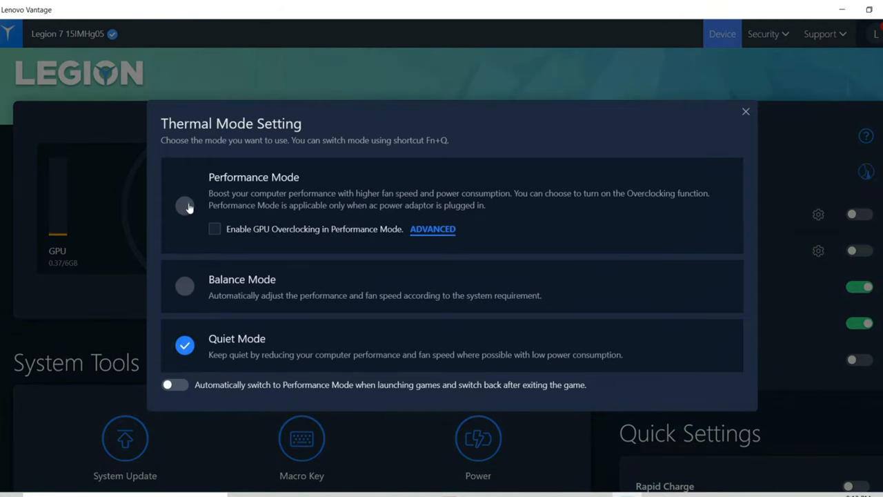
{"action": "left_click", "coordinate": [432, 228]}
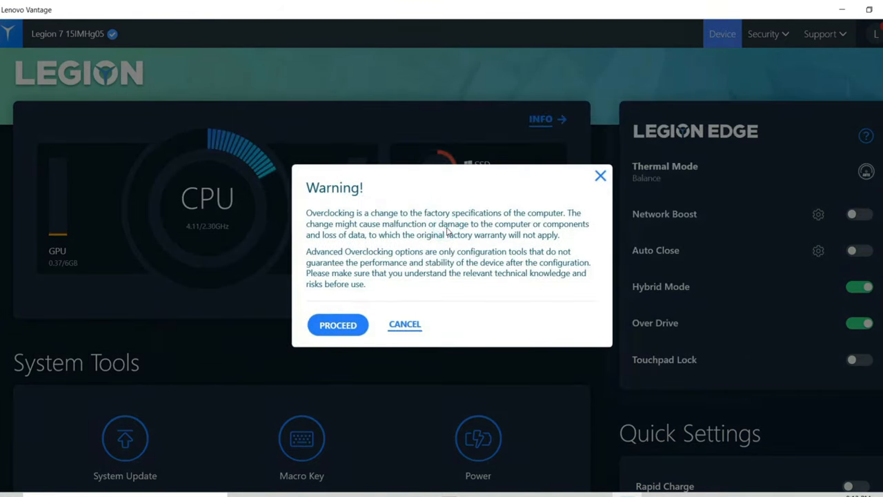
Cancel the overclocking warning, turn Rapid Charge on, and show Audio Settings with Dolby on Dynamic.
{"action": "left_click", "coordinate": [338, 325]}
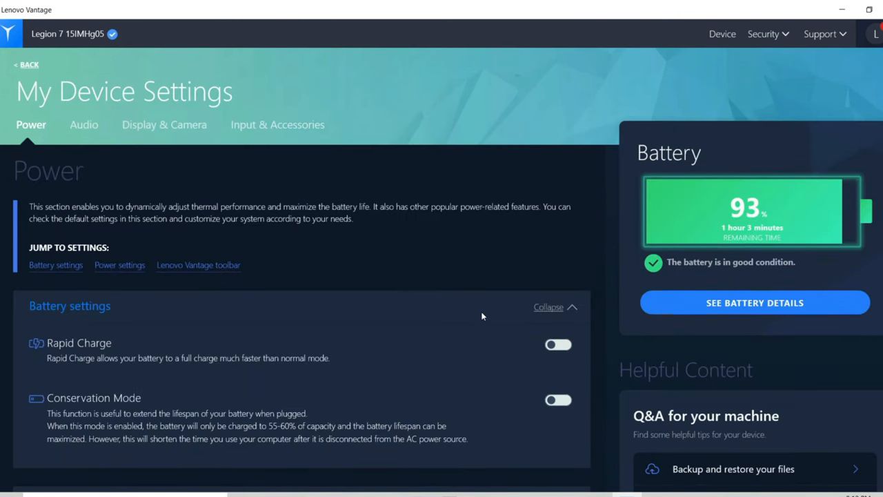
{"action": "left_click", "coordinate": [558, 344]}
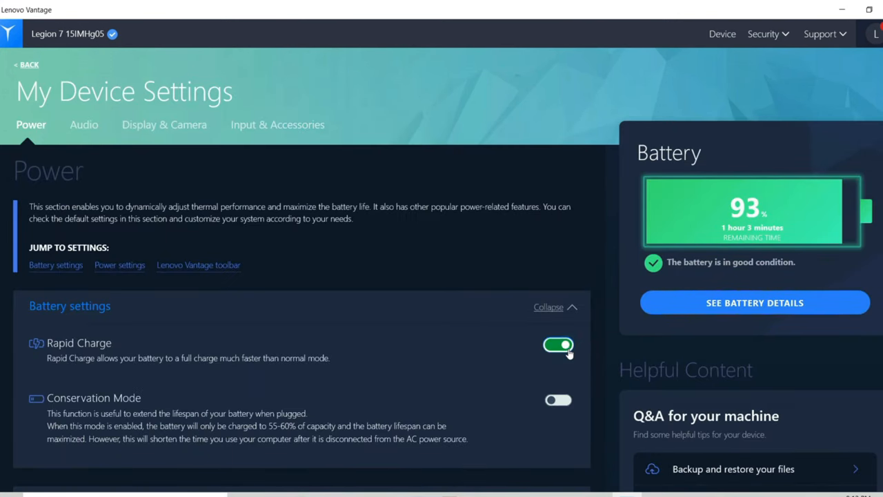
{"action": "left_click", "coordinate": [84, 124]}
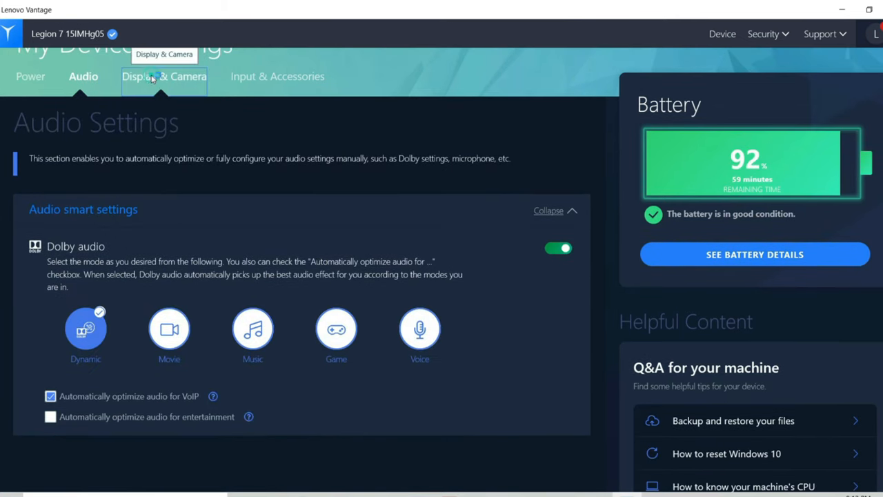
Show Display & Camera settings: Eye Care Mode, Camera Privacy Mode off, camera brightness and contrast.
{"action": "left_click", "coordinate": [164, 76]}
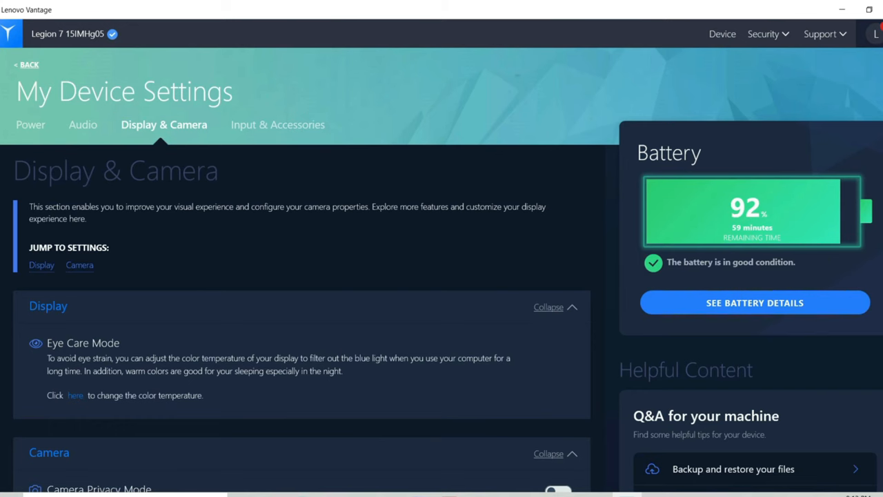
{"action": "scroll", "scroll_direction": "down", "scroll_amount": 3}
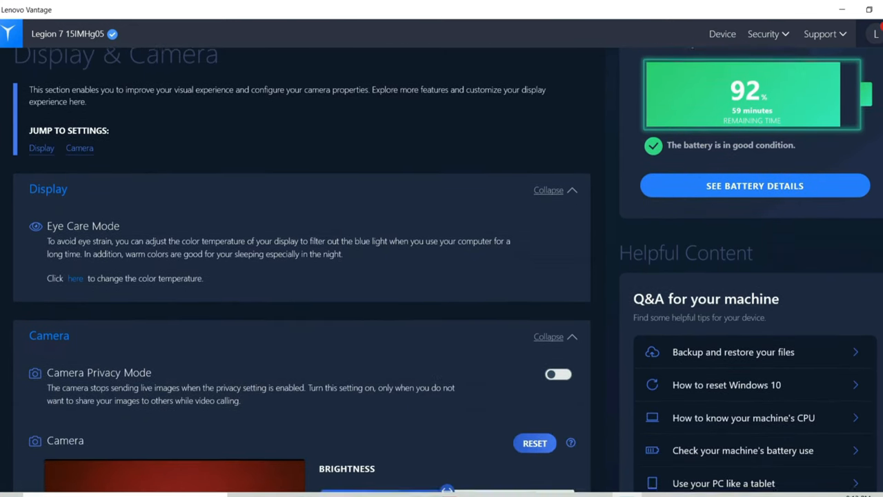
{"action": "scroll", "scroll_direction": "down", "scroll_amount": 3}
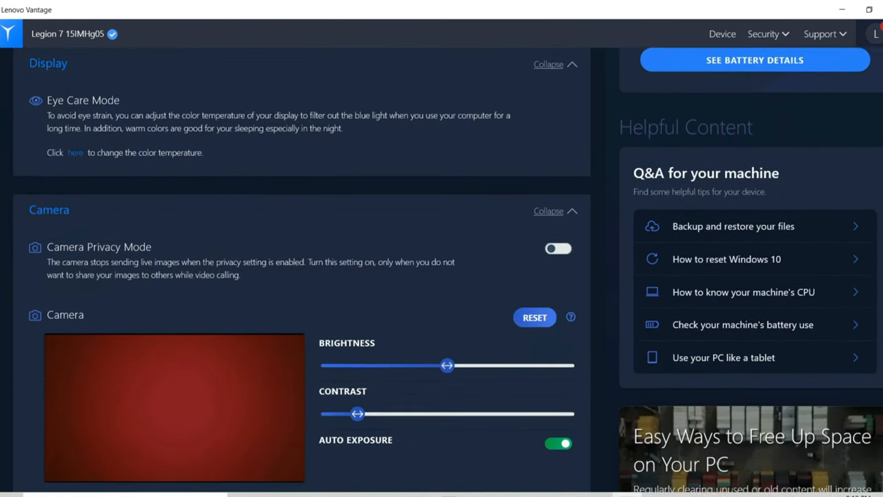